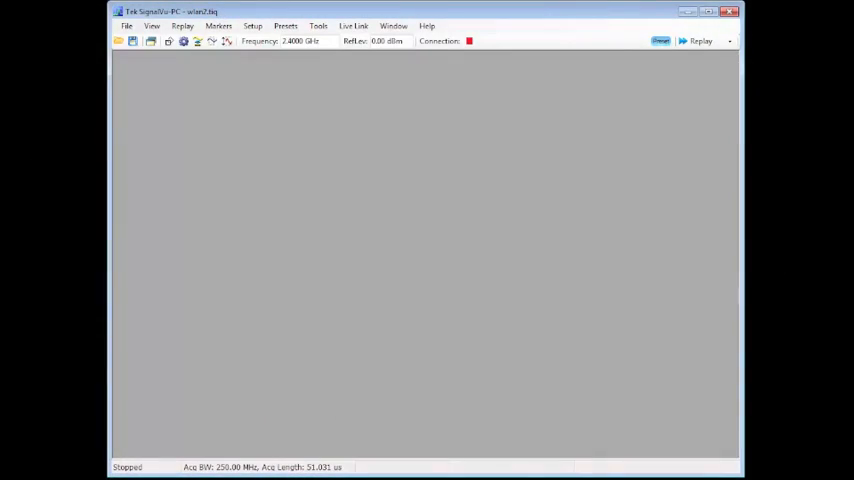
Step: Add the Spectrum Emission Mask display, then browse the General Signal Viewing displays
click(146, 41)
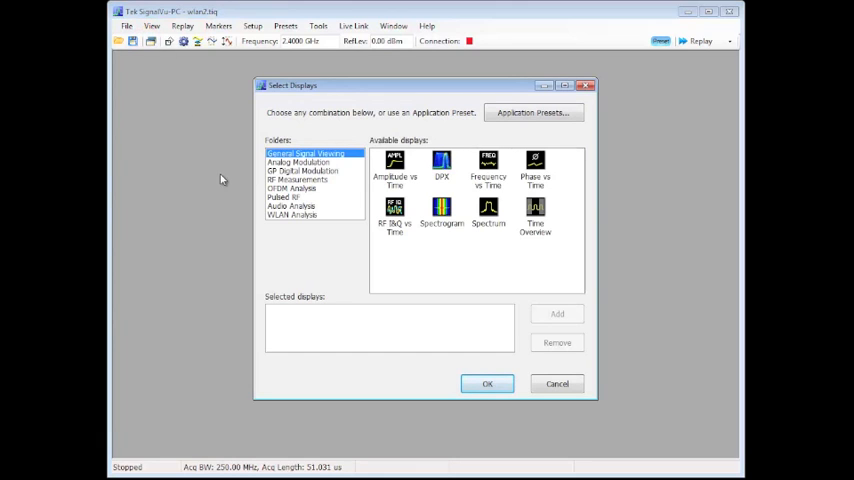
click(292, 215)
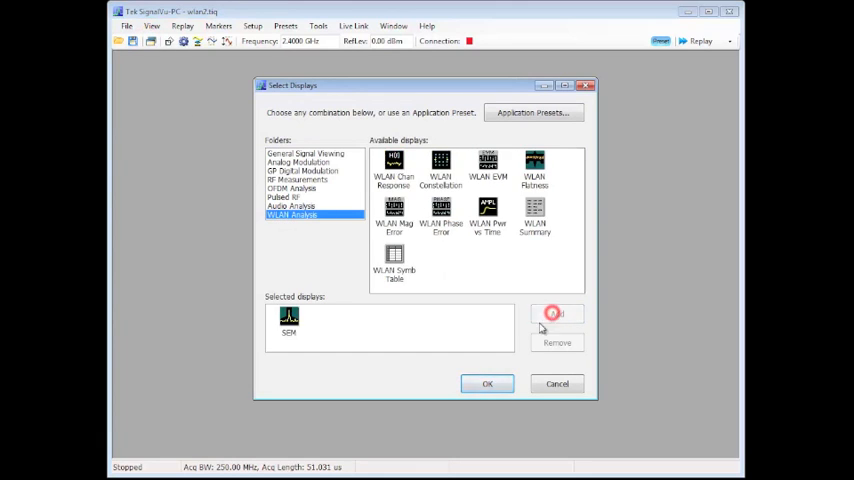
click(487, 383)
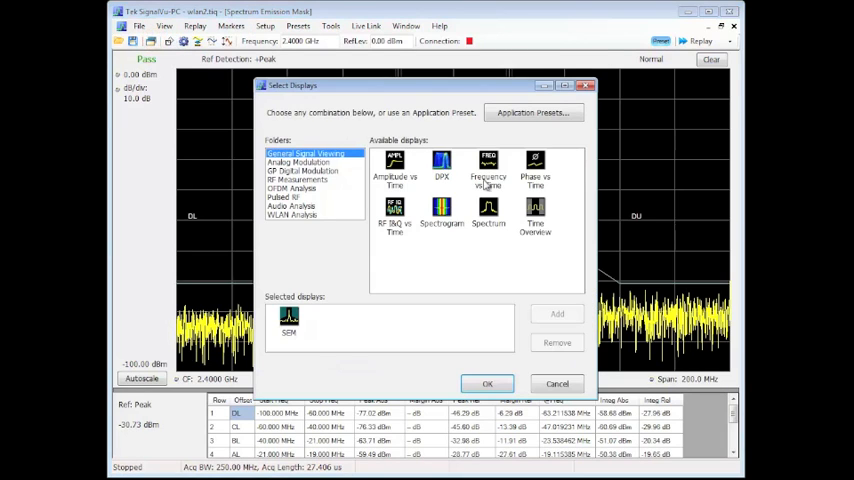
Step: Add Time Overview and WLAN Constellation displays and confirm the selection
click(557, 313)
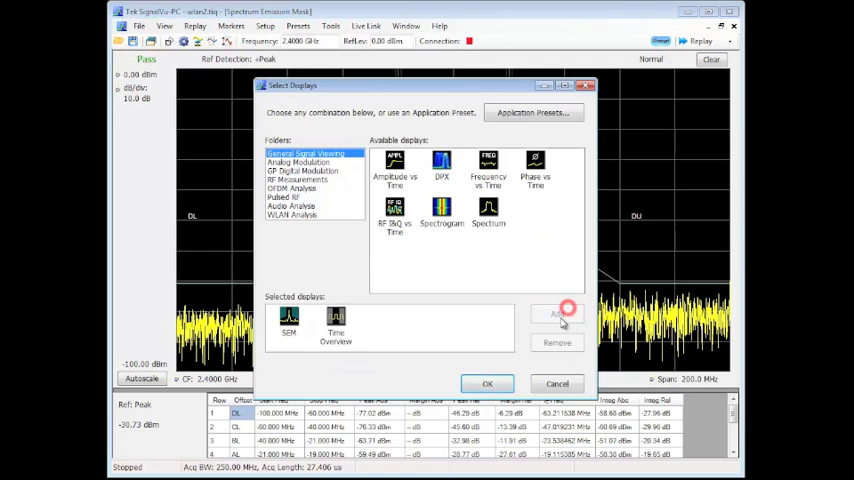
click(487, 384)
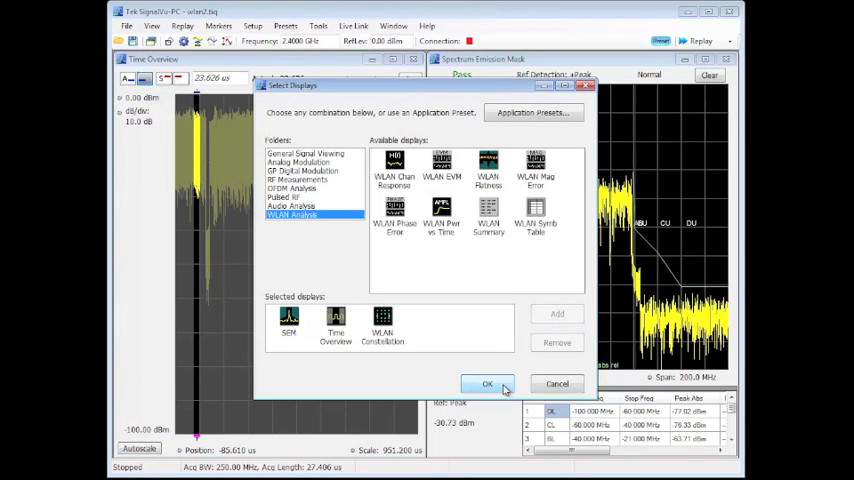
click(487, 384)
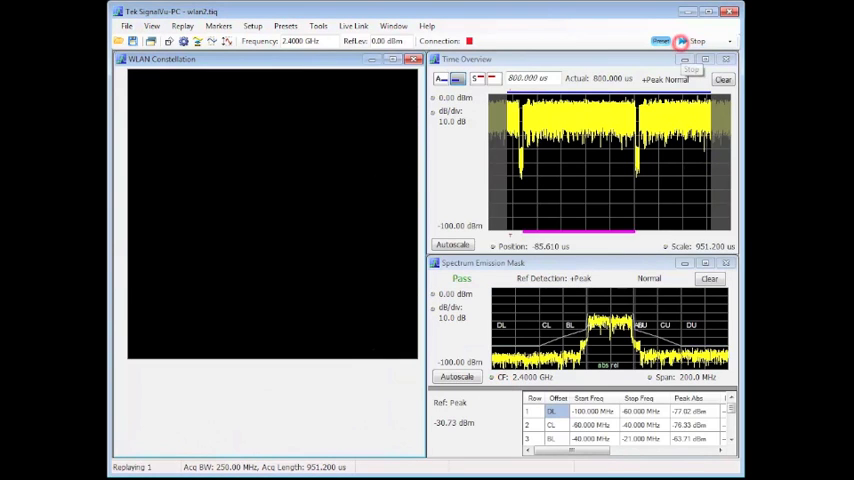